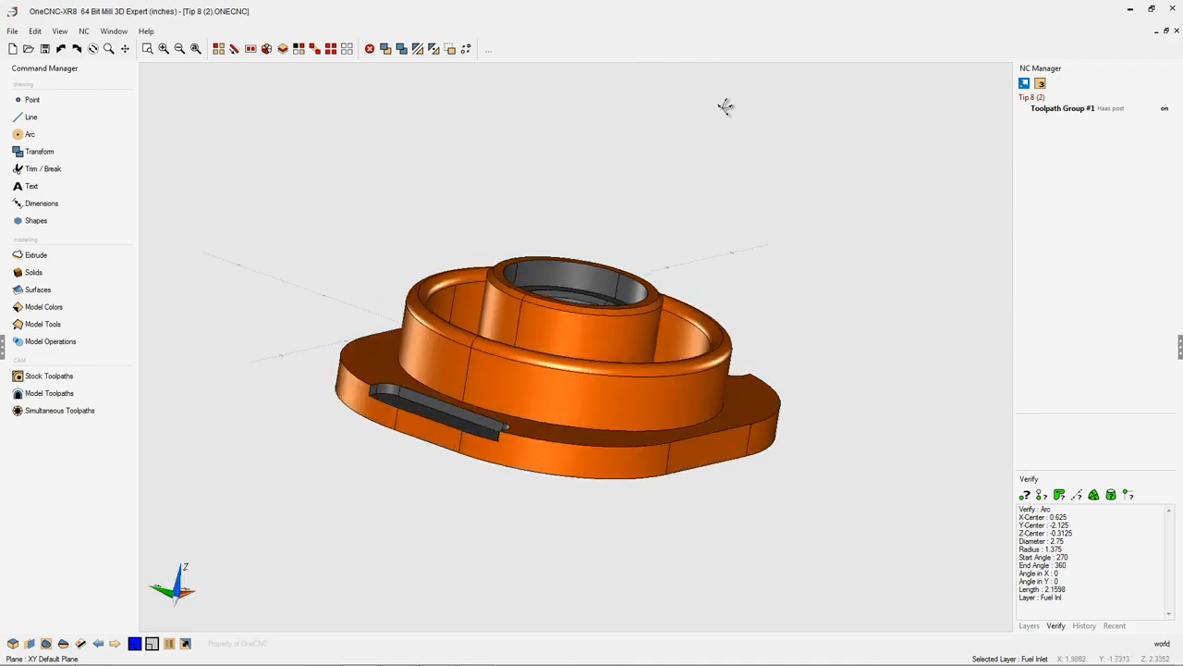
Press F1 with the part turned to an isometric top view
key("f1")
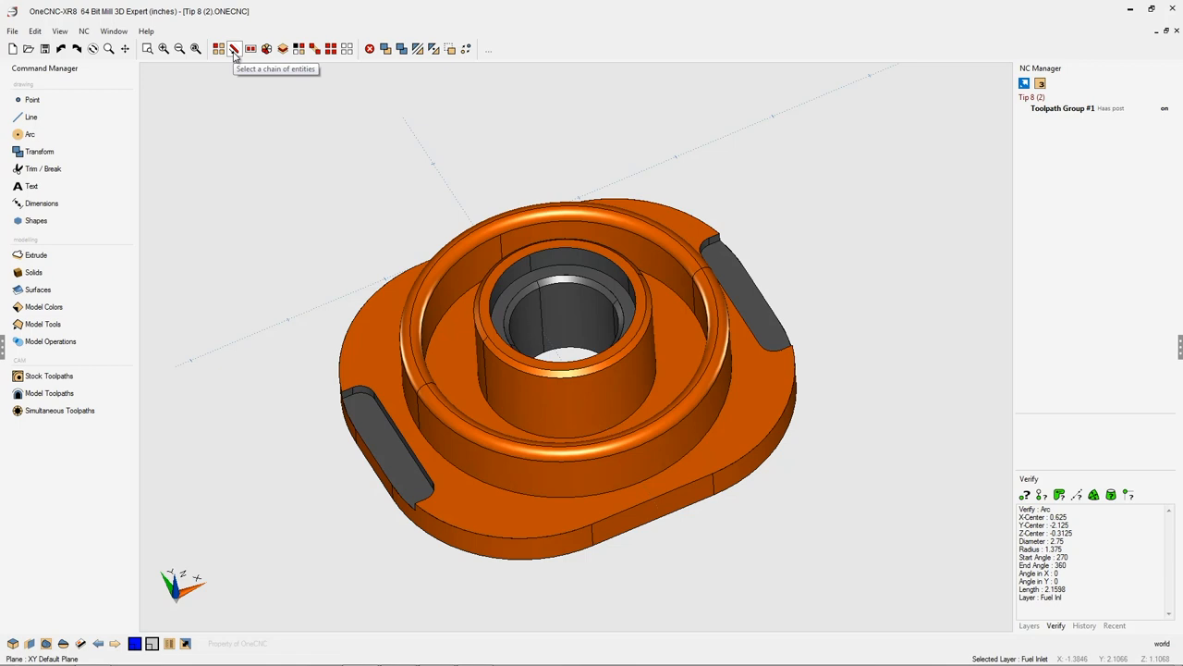
Start Select Chain and close its OneCNC Help topic
left_click(234, 49)
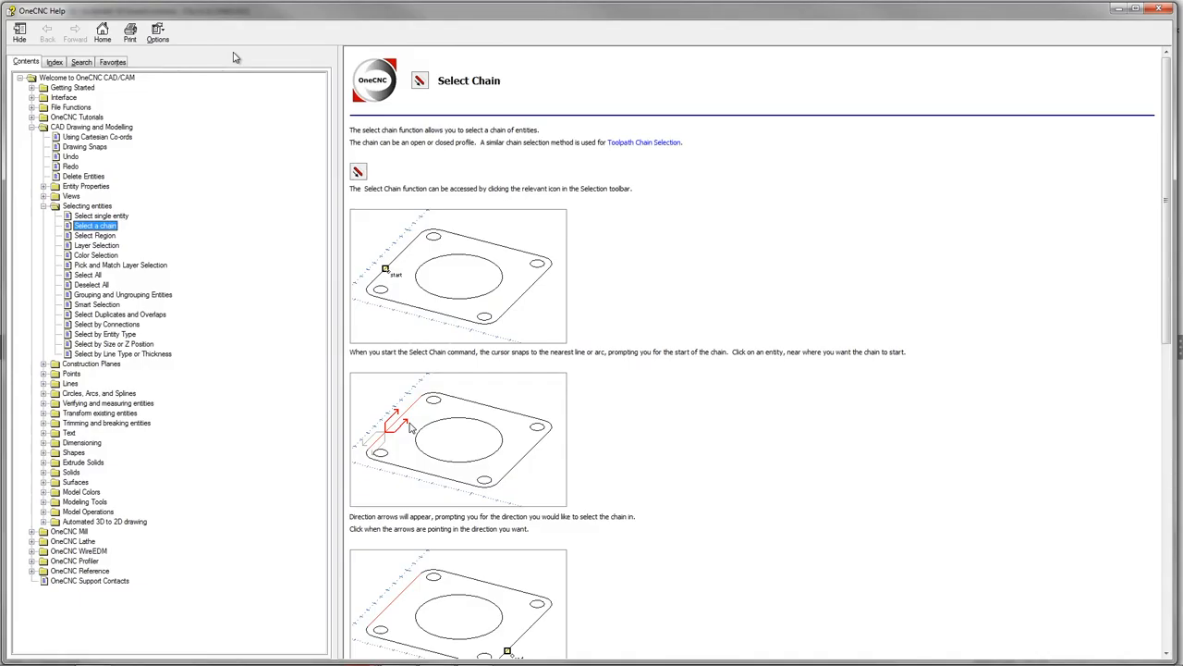
mouse_move(479, 72)
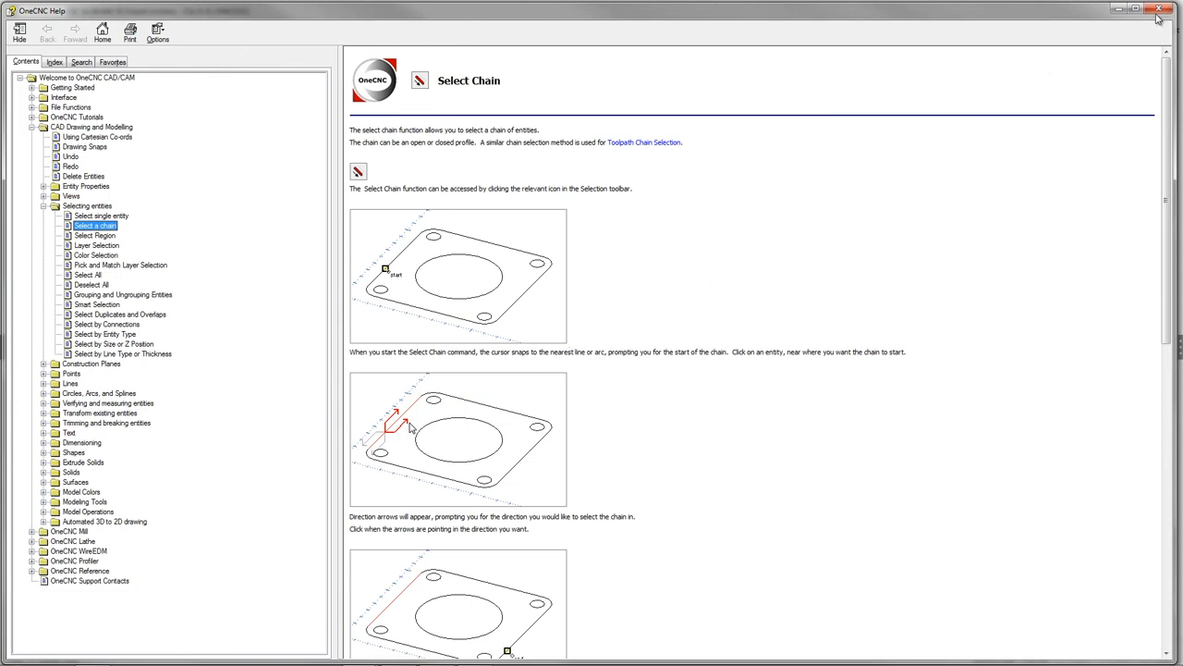
left_click(1158, 10)
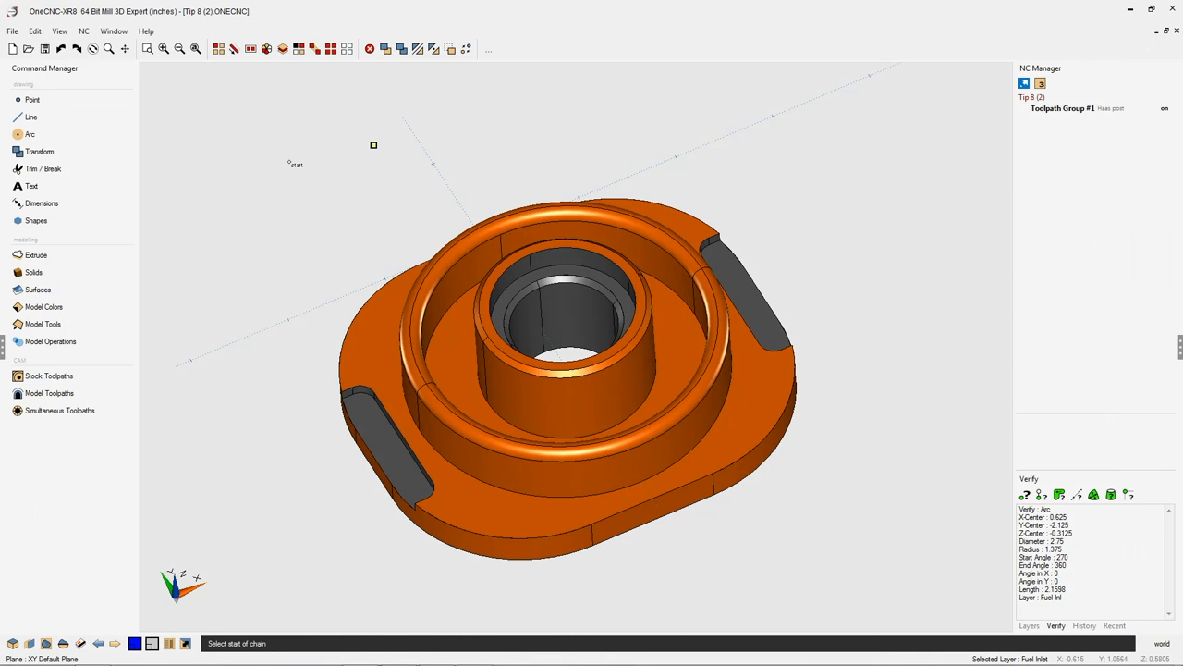
Show the Stock Toolpaths operations and start a mill profile operation
left_click(49, 393)
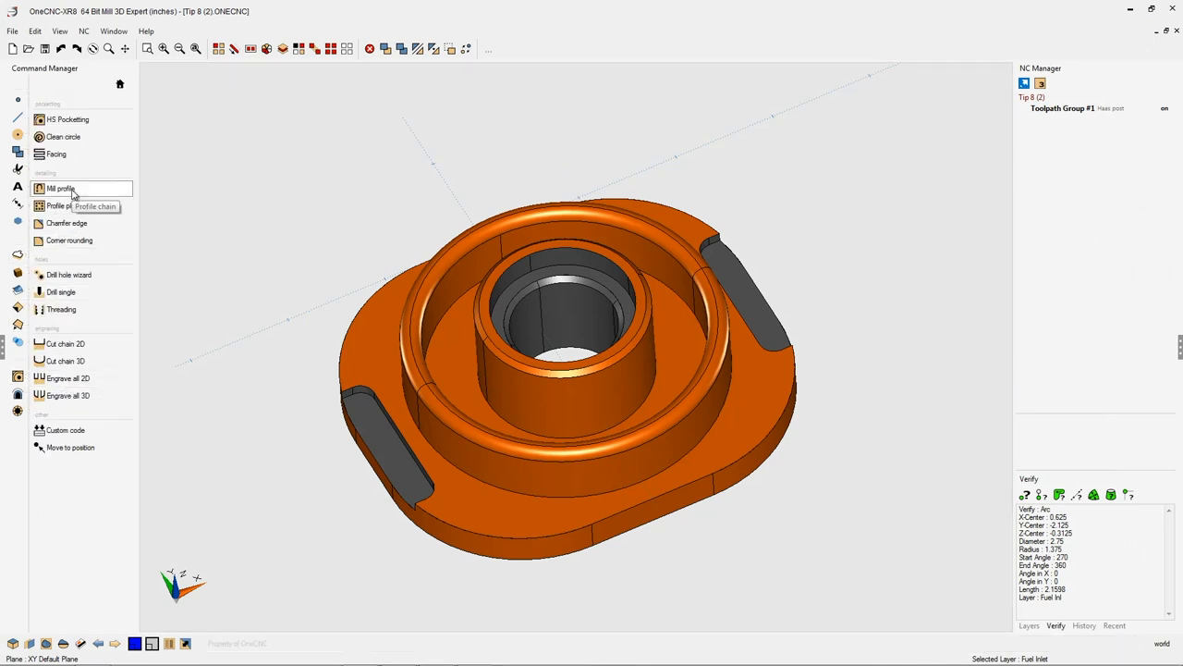
left_click(60, 188)
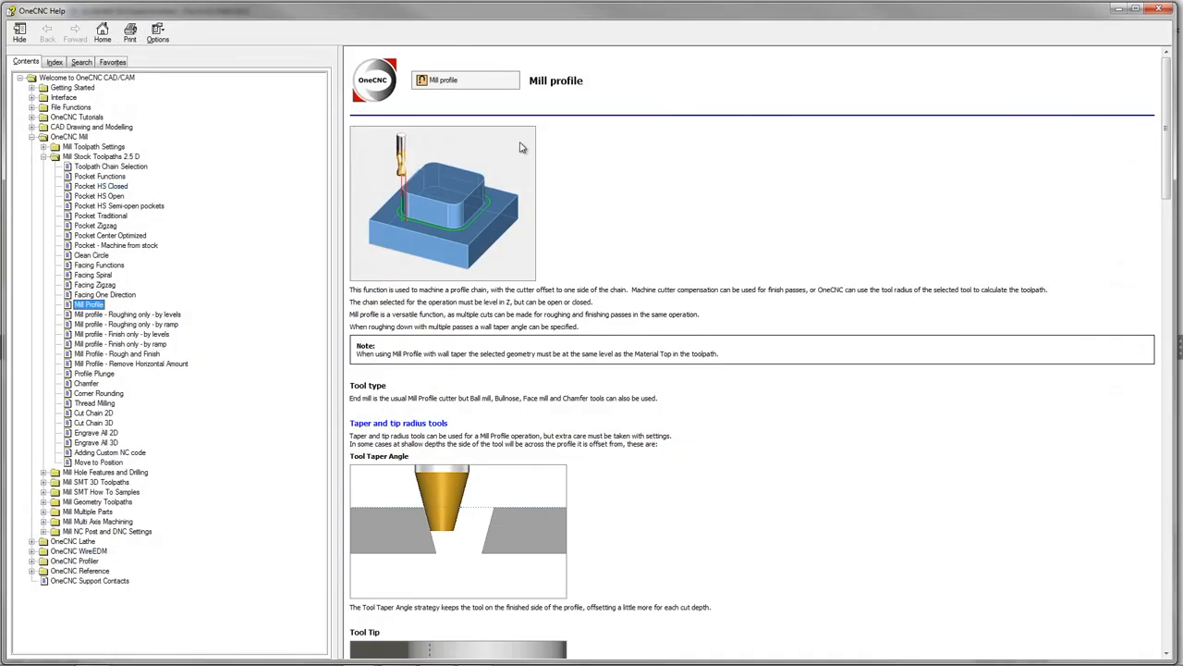
mouse_move(613, 103)
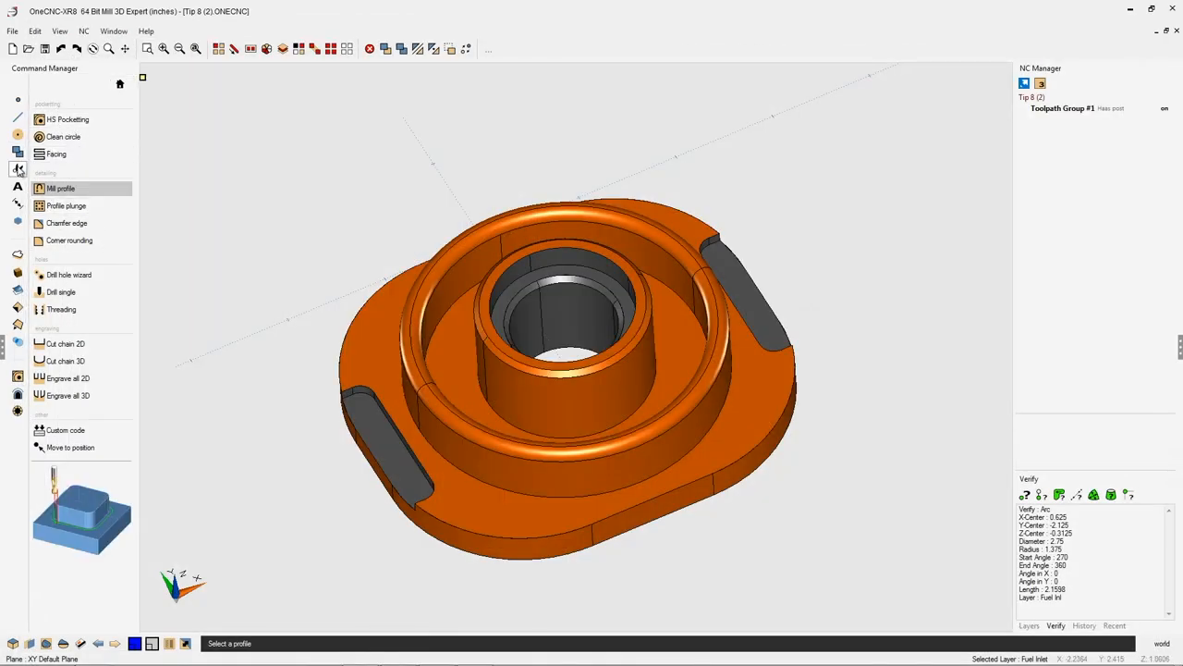
Show the Trim/Break category of trimming and breaking commands
left_click(16, 170)
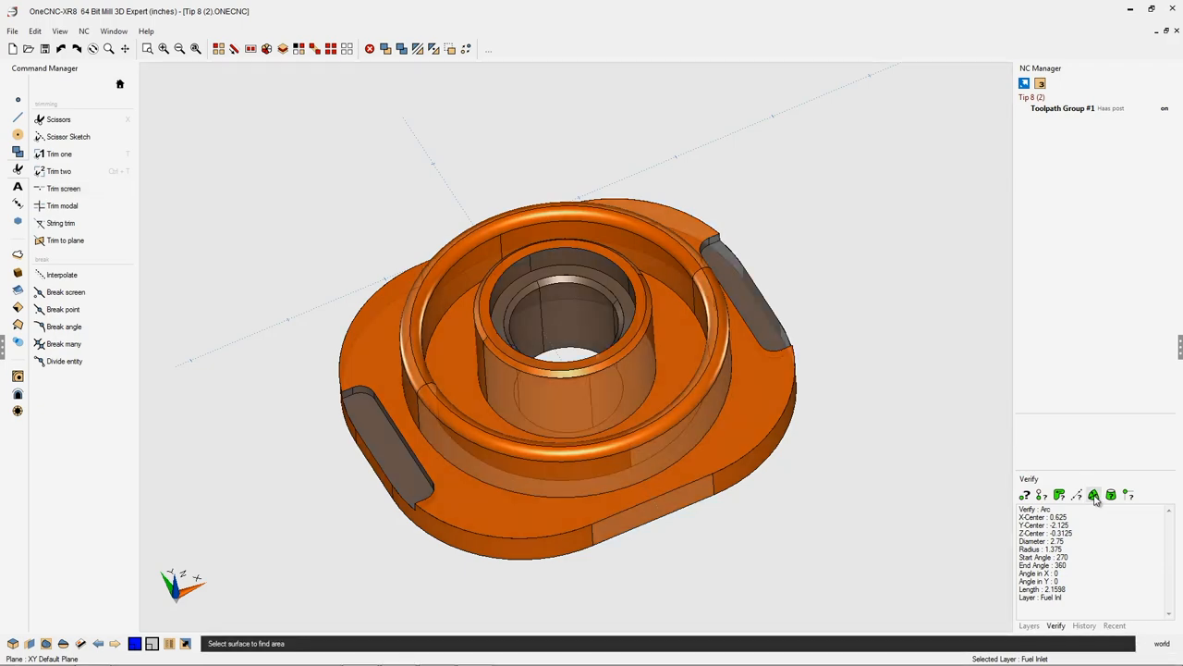
Start Surface Information and open its help topic with F1
left_click(1094, 494)
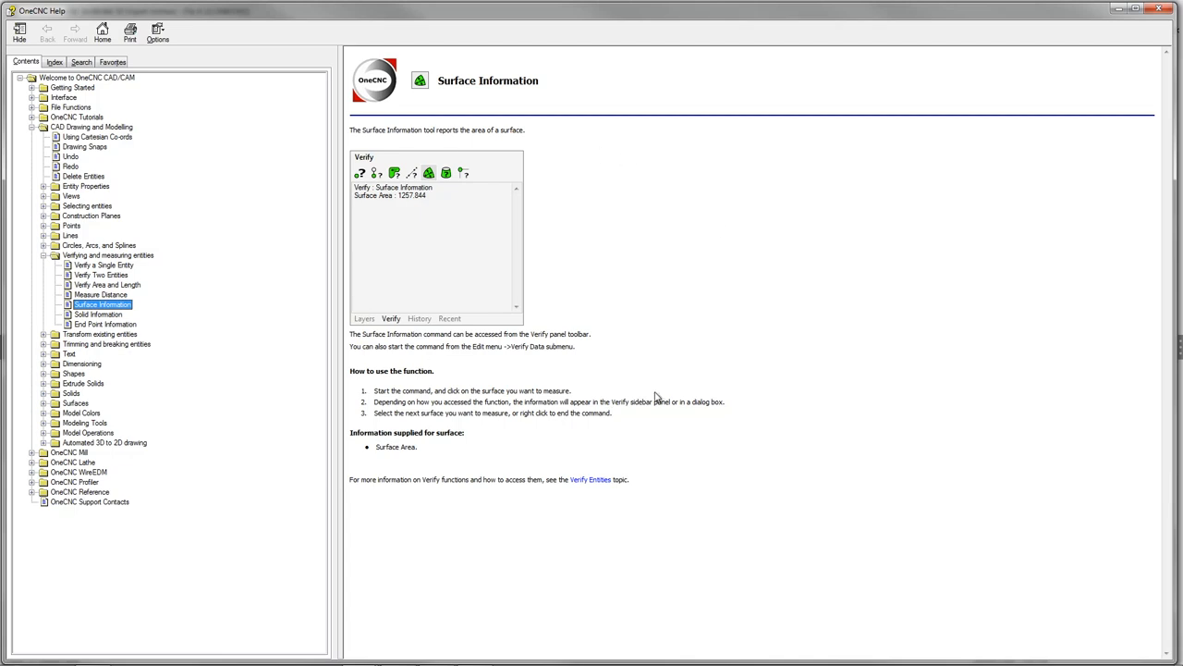
mouse_move(632, 203)
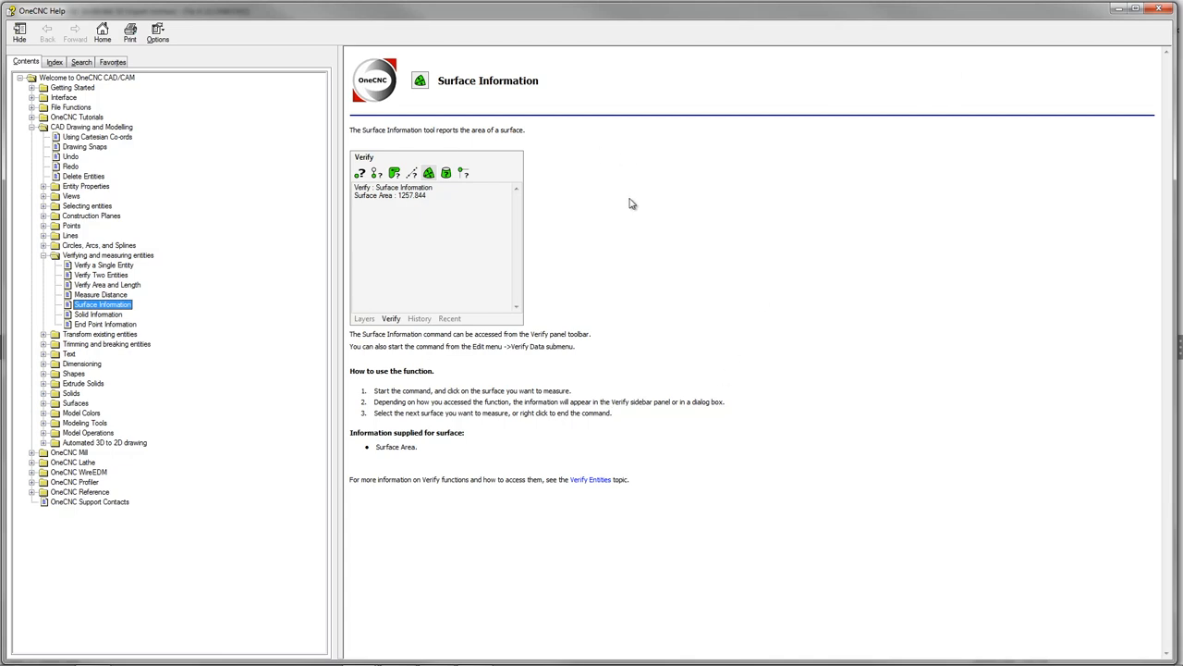
key("f1")
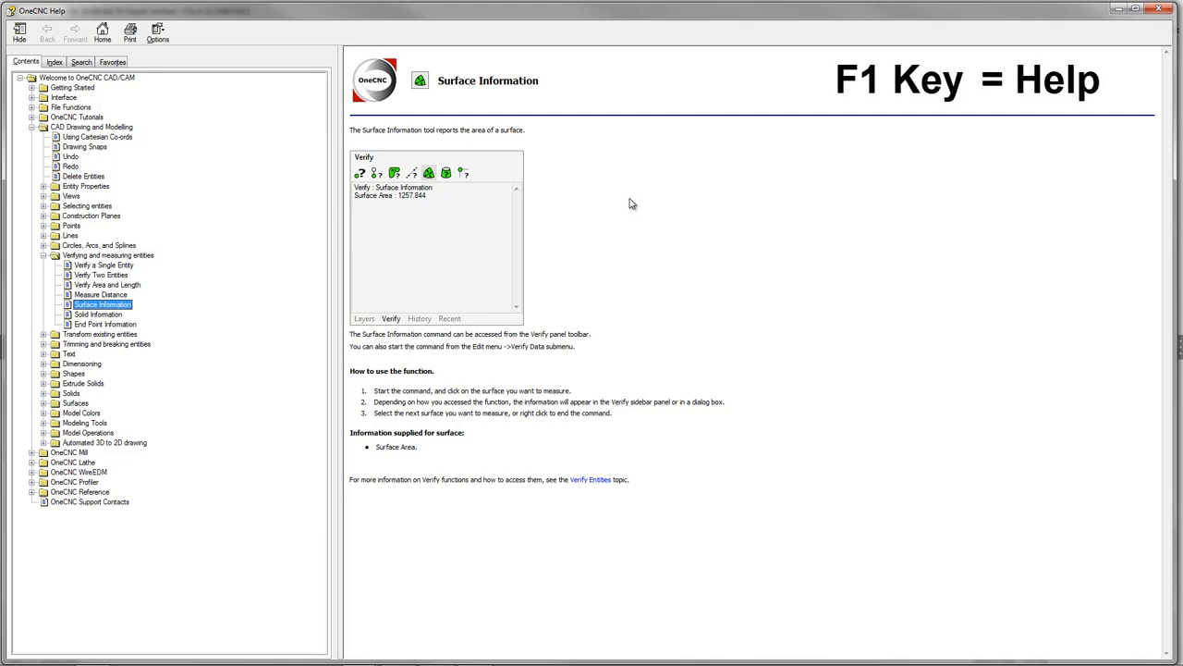